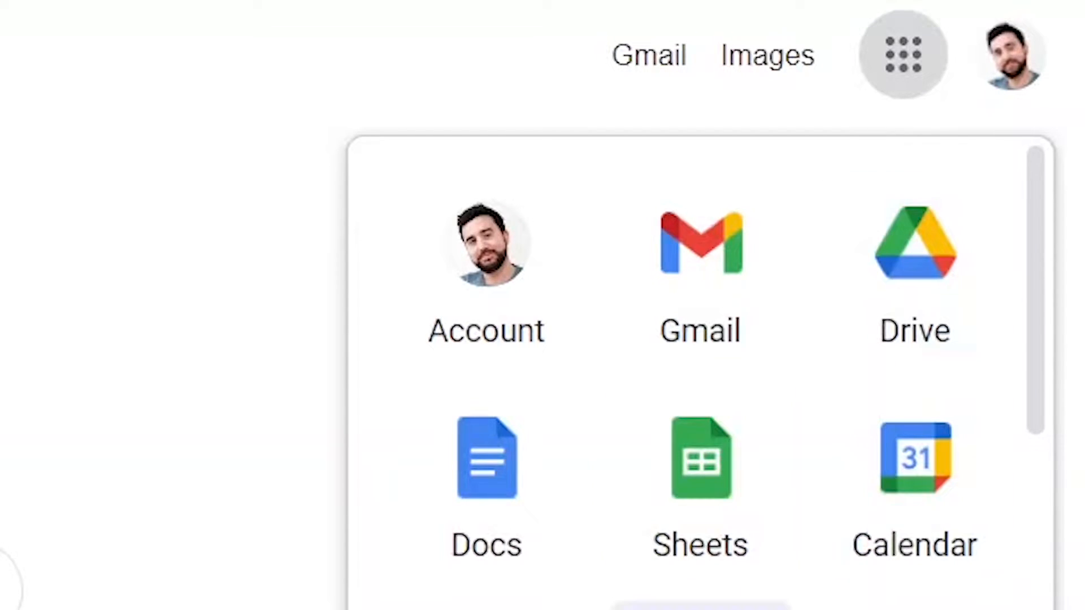
Step: Launch Google Classroom from the Google apps grid
scroll("down", 3)
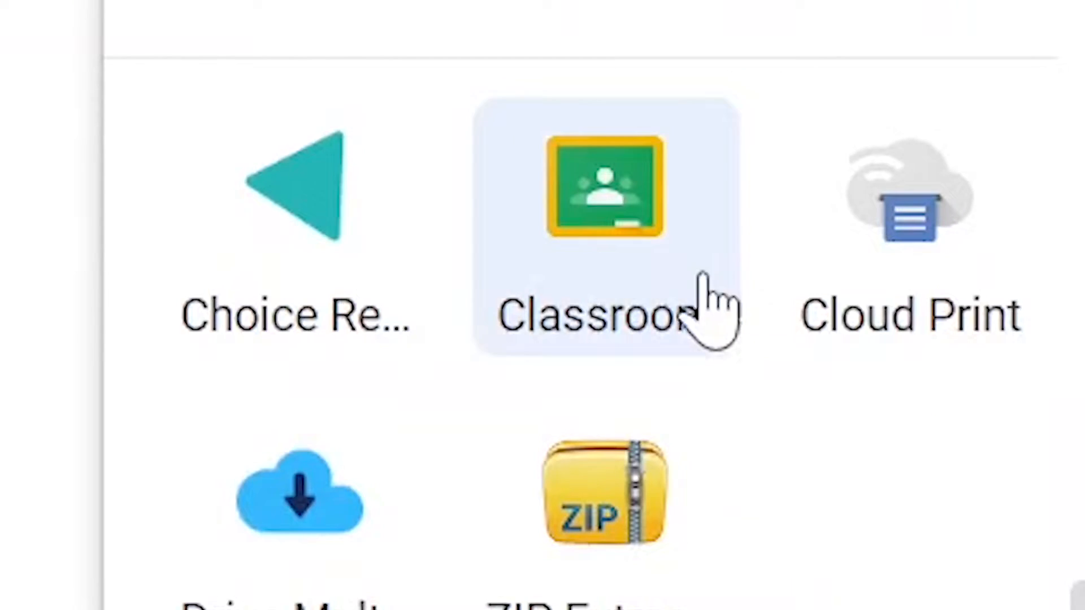
left_click(607, 190)
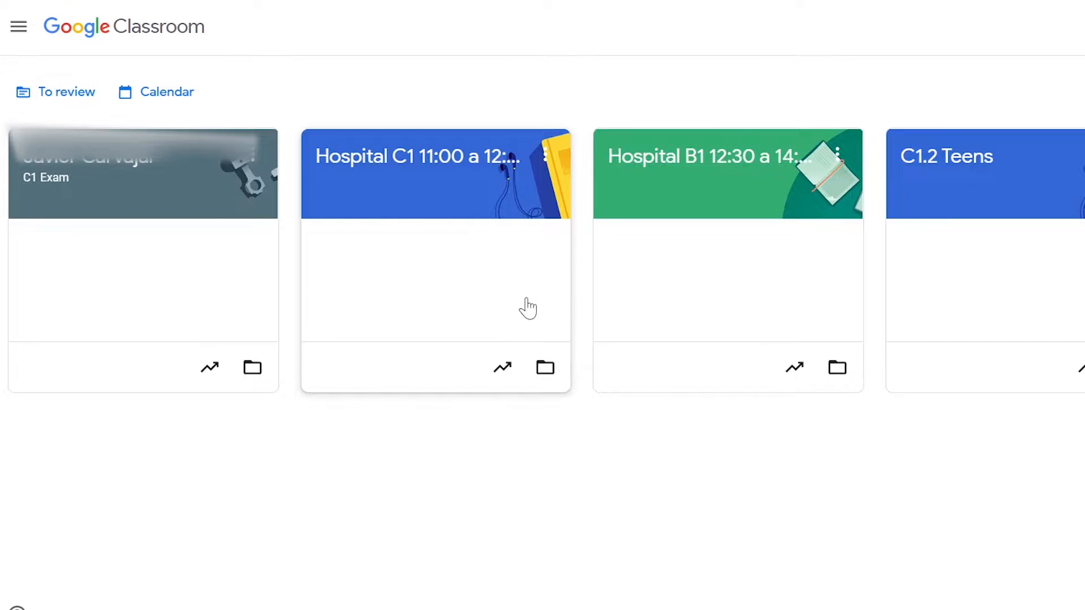
mouse_move(502, 296)
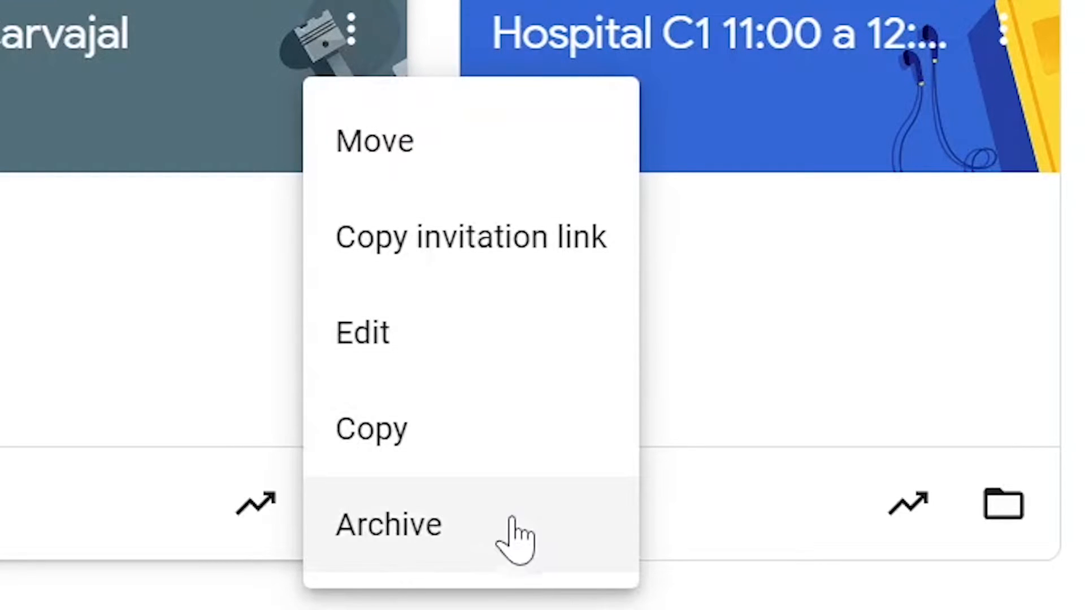
Step: Archive the C1 Exam class from its card menu and confirm
left_click(388, 523)
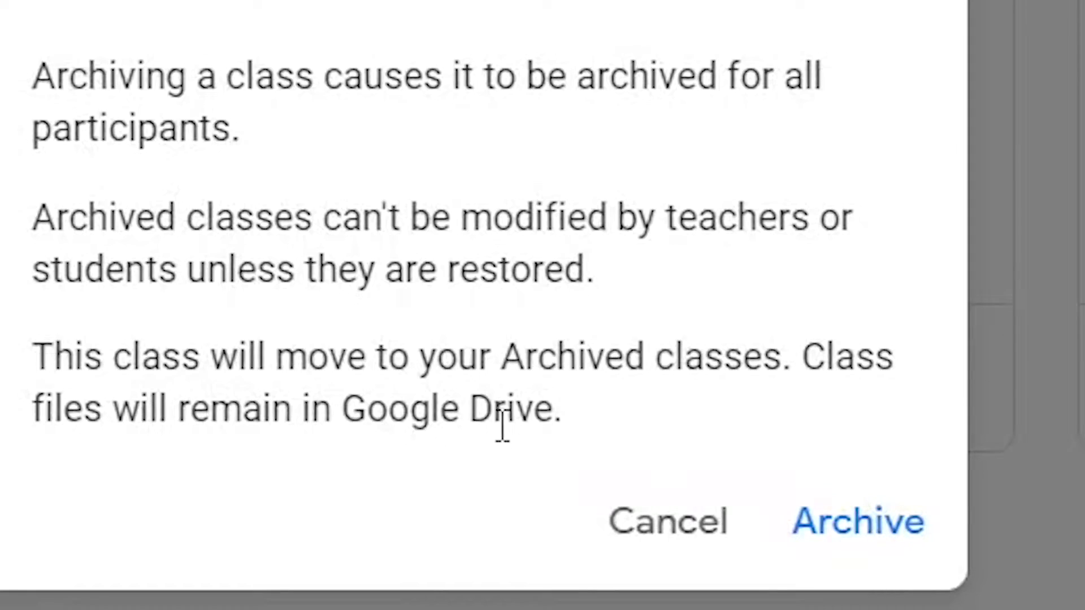
mouse_move(595, 449)
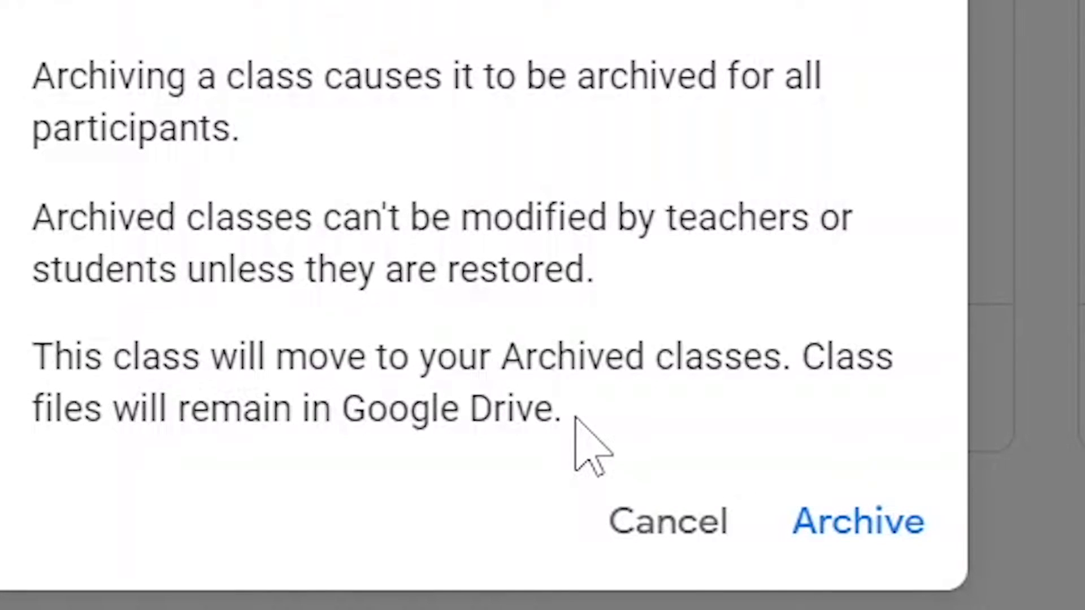
left_click(858, 521)
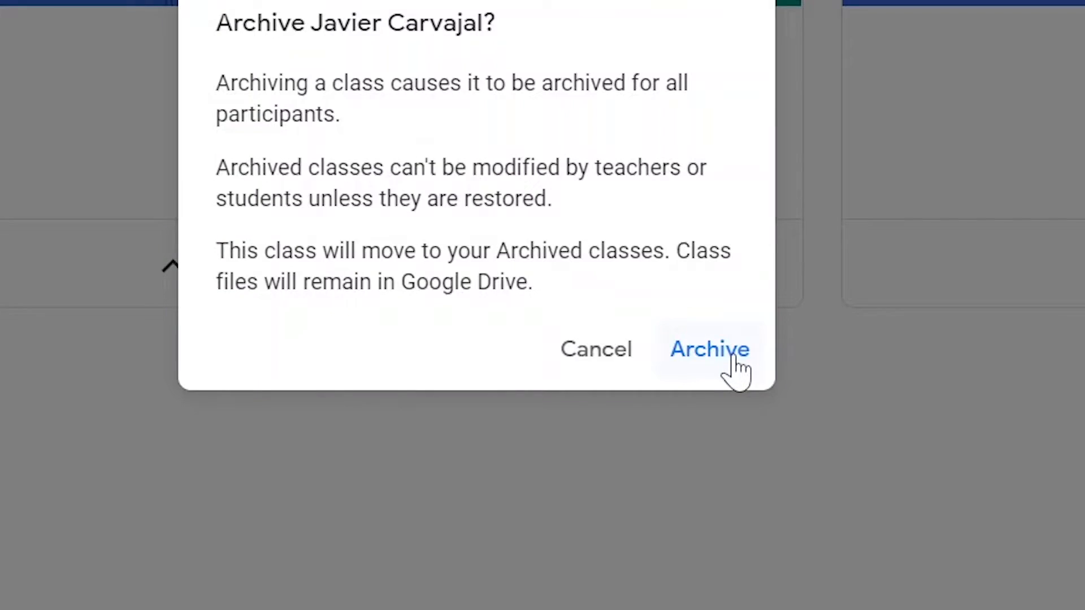
left_click(708, 349)
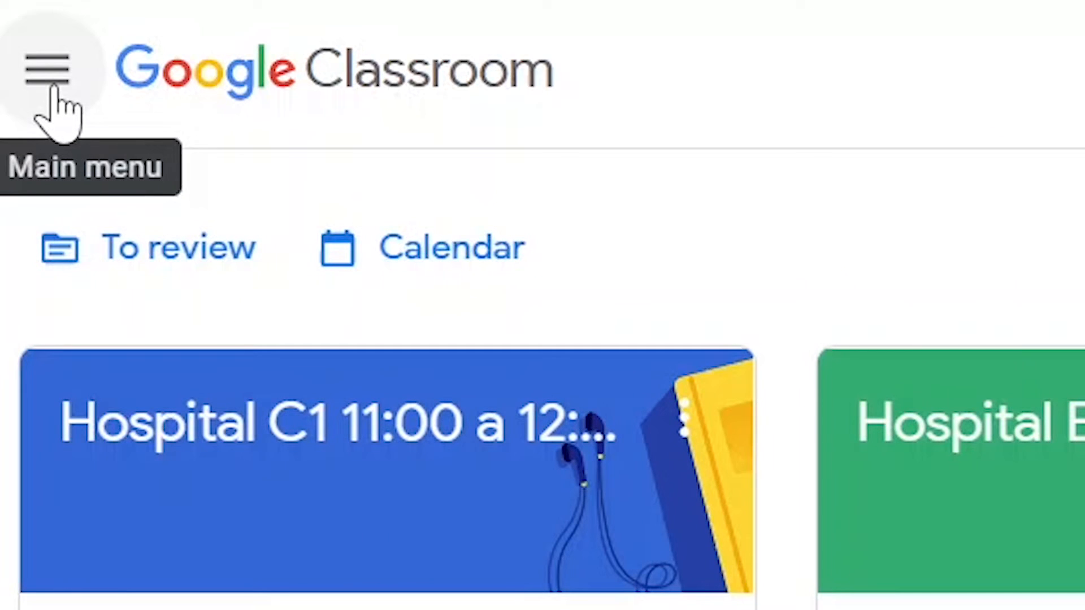
left_click(47, 68)
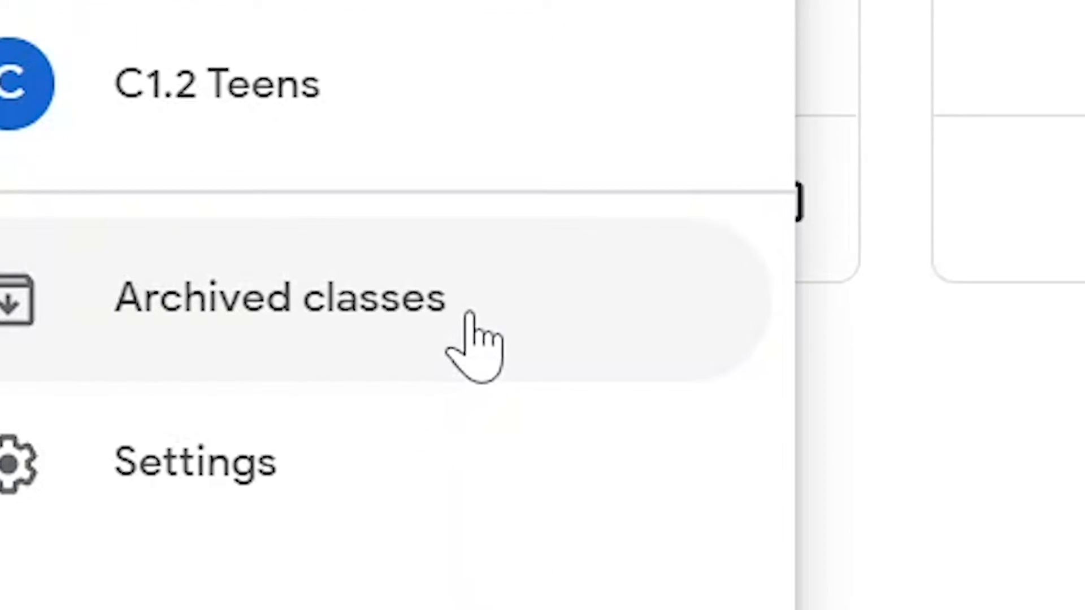
left_click(277, 298)
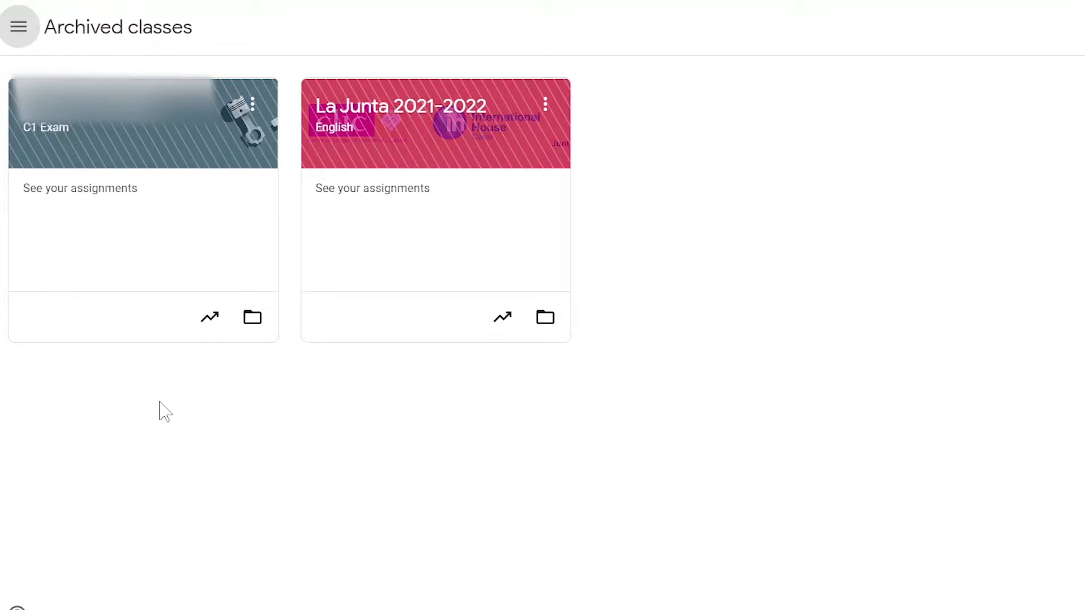
mouse_move(221, 246)
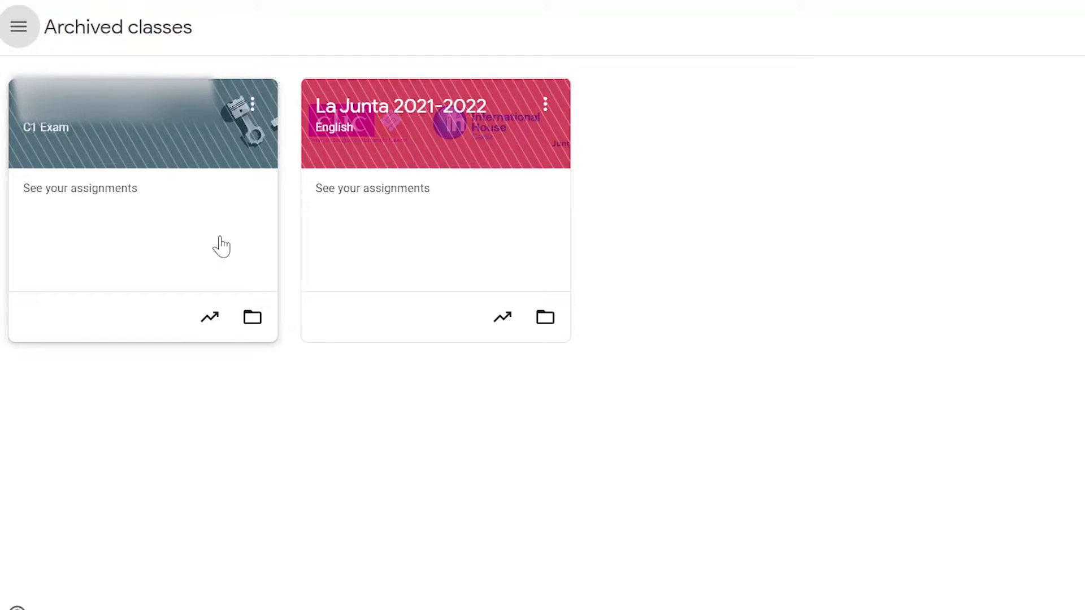
mouse_move(233, 237)
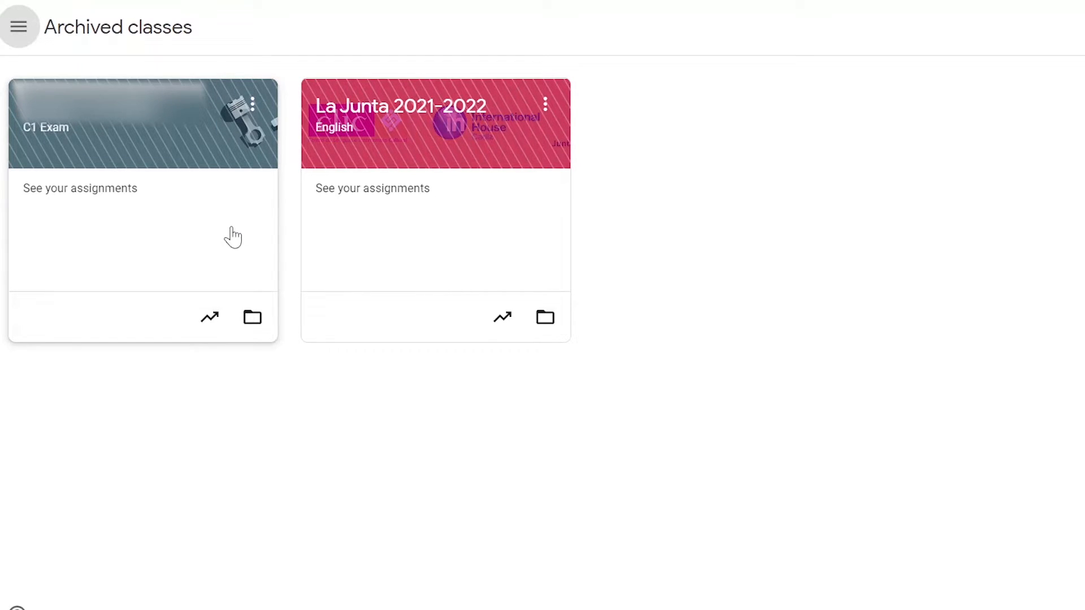
left_click(19, 26)
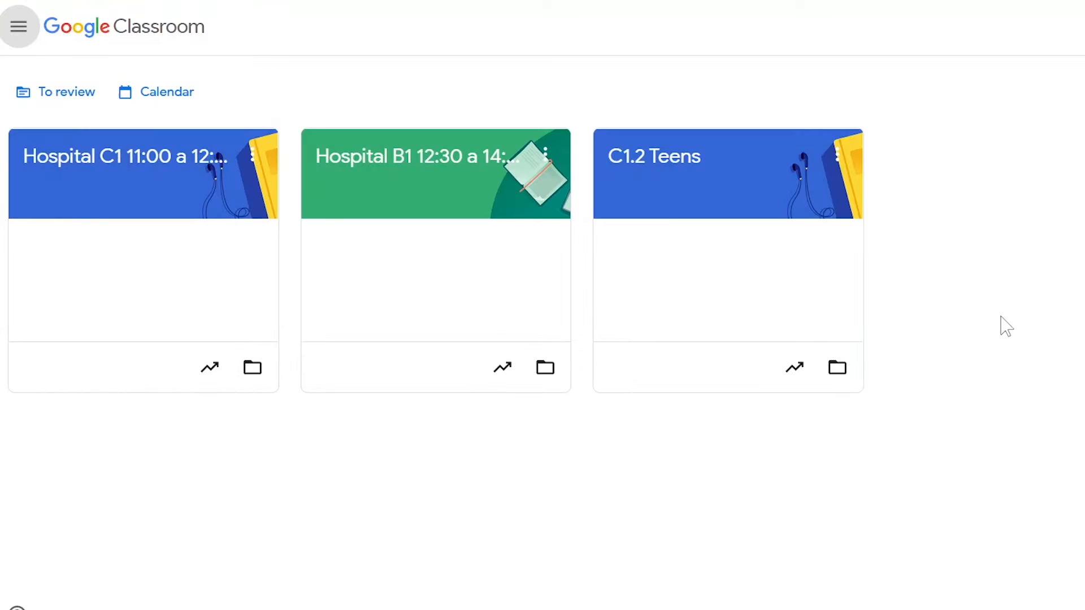
mouse_move(1027, 320)
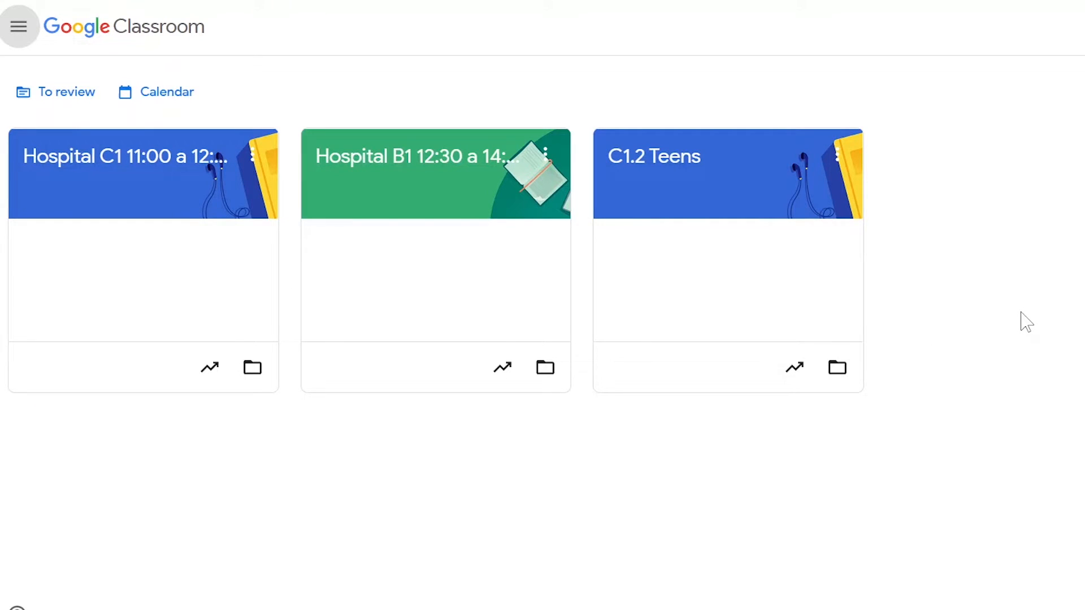